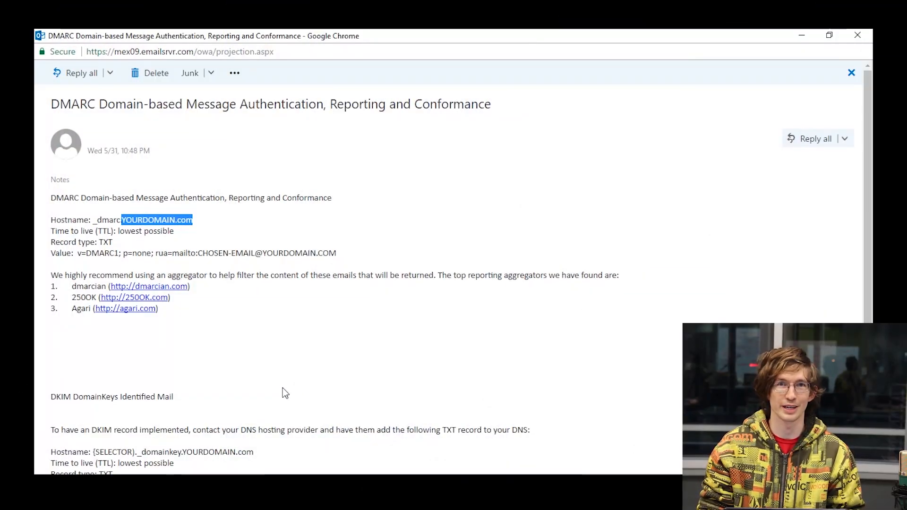
{"action": "mouse_move", "coordinate": [288, 305]}
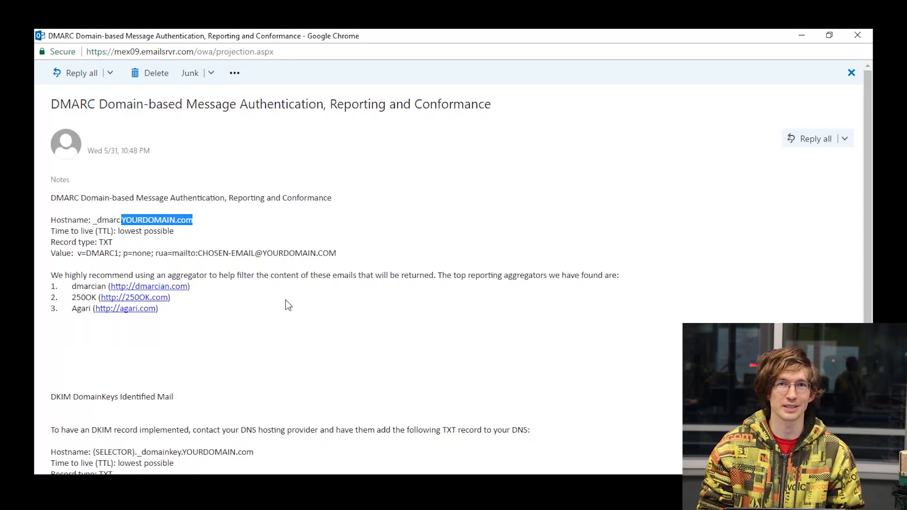
{"action": "mouse_move", "coordinate": [275, 301]}
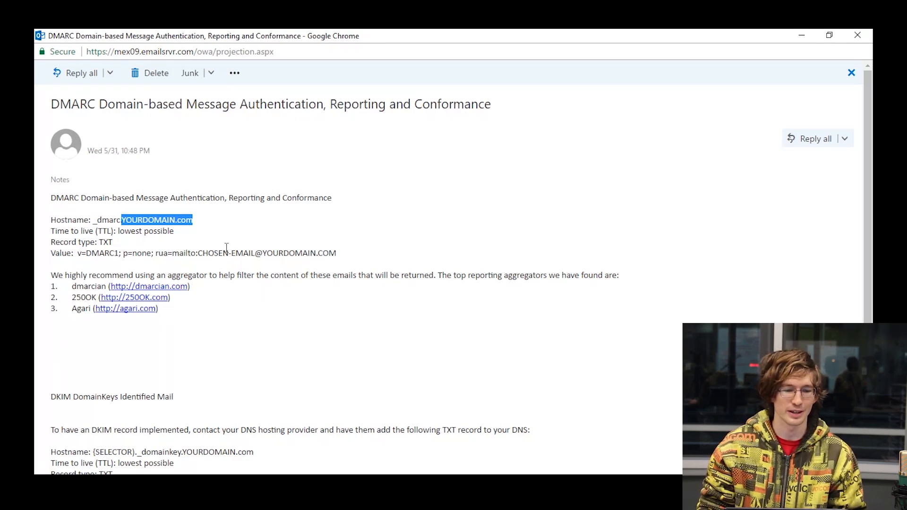
Step: Highlight the YOURDOMAIN.com hostname and the v=DMARC1 tag in the example DMARC record
{"action": "left_click", "coordinate": [226, 254]}
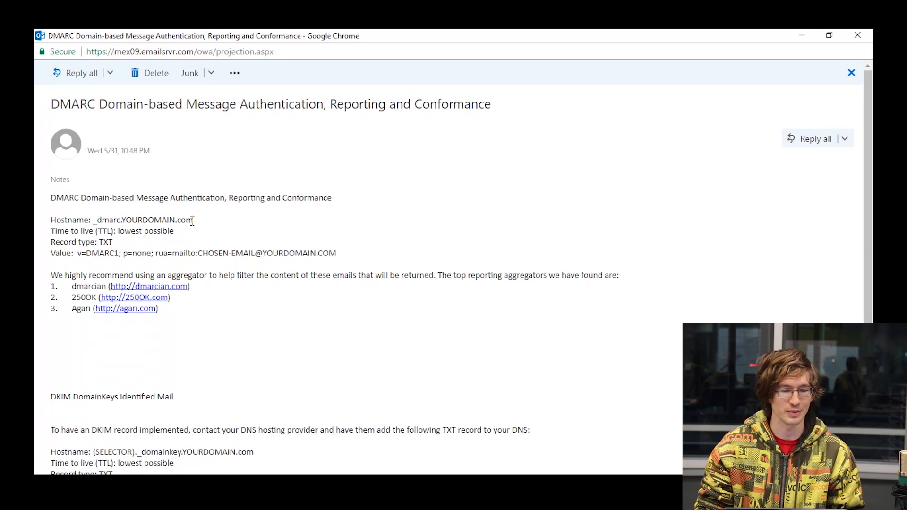
{"action": "left_click_drag", "start_coordinate": [125, 221], "coordinate": [193, 220]}
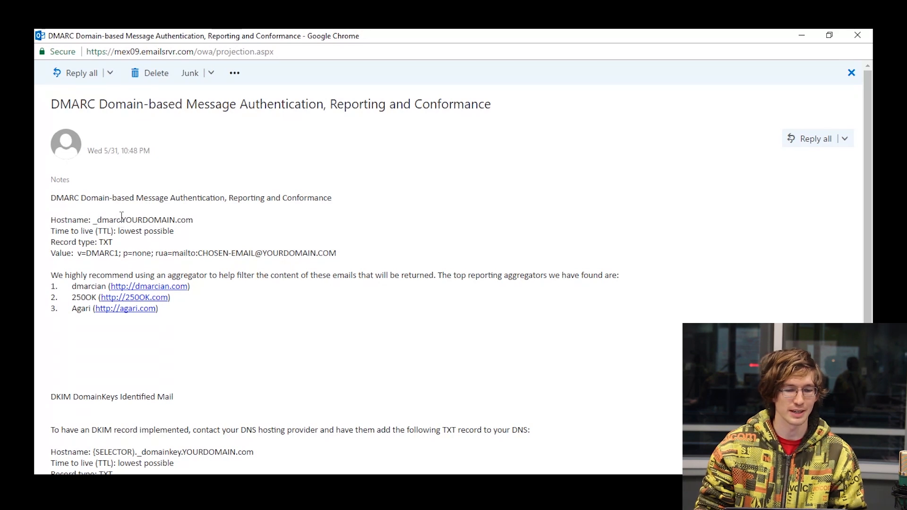
{"action": "left_click_drag", "start_coordinate": [120, 220], "coordinate": [208, 230]}
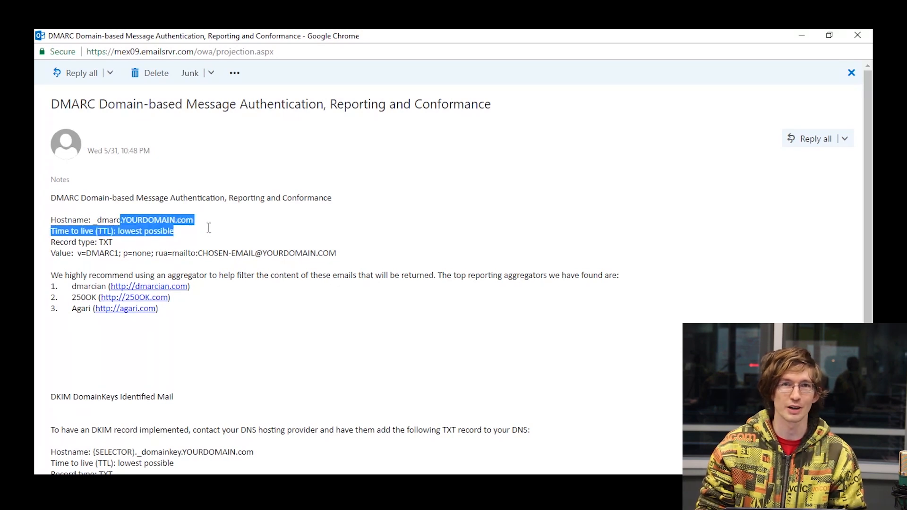
{"action": "left_click", "coordinate": [197, 223]}
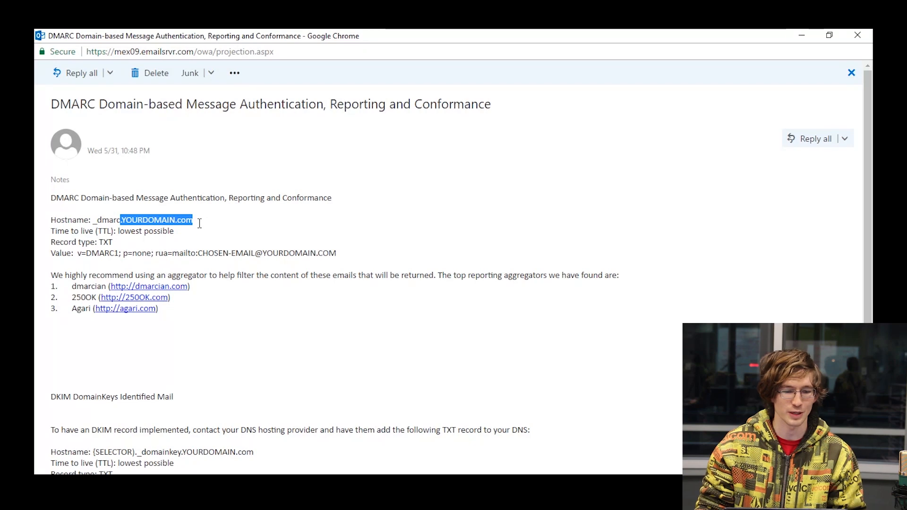
{"action": "mouse_move", "coordinate": [183, 235]}
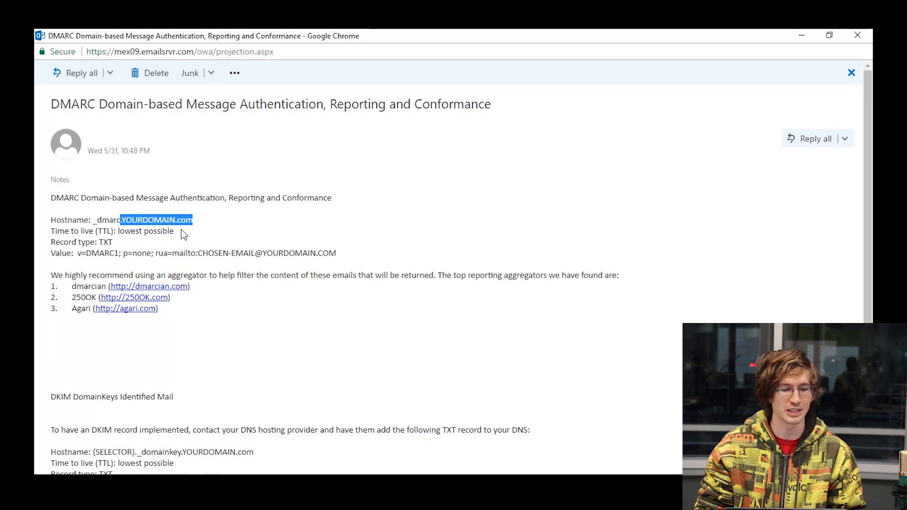
{"action": "left_click_drag", "start_coordinate": [120, 230], "coordinate": [174, 230]}
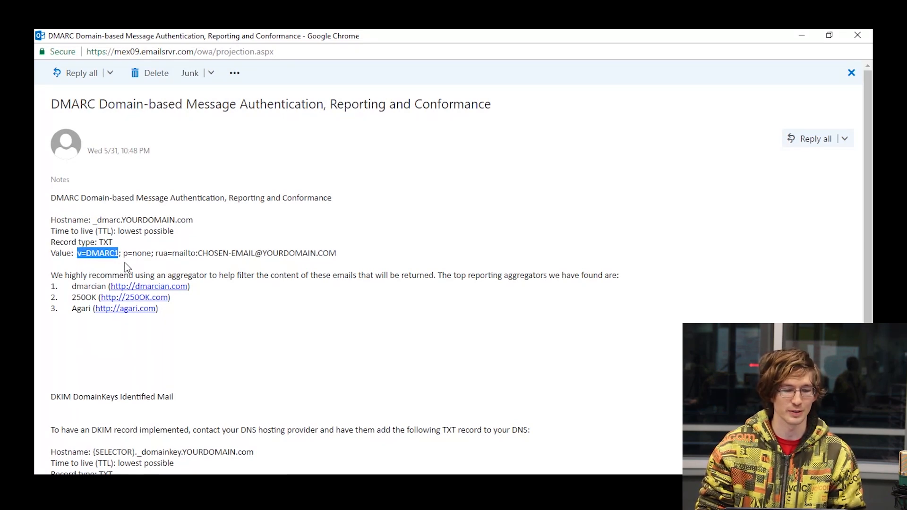
{"action": "left_click", "coordinate": [152, 254]}
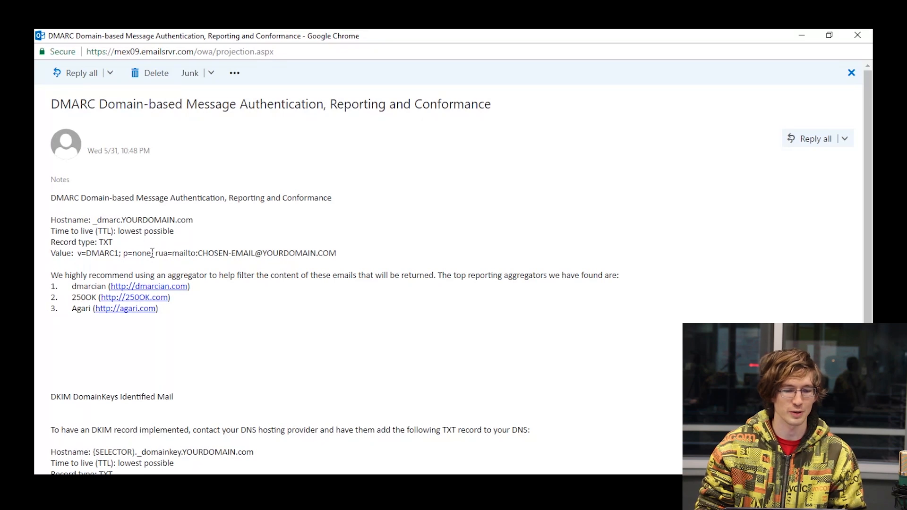
{"action": "double_click", "coordinate": [137, 254]}
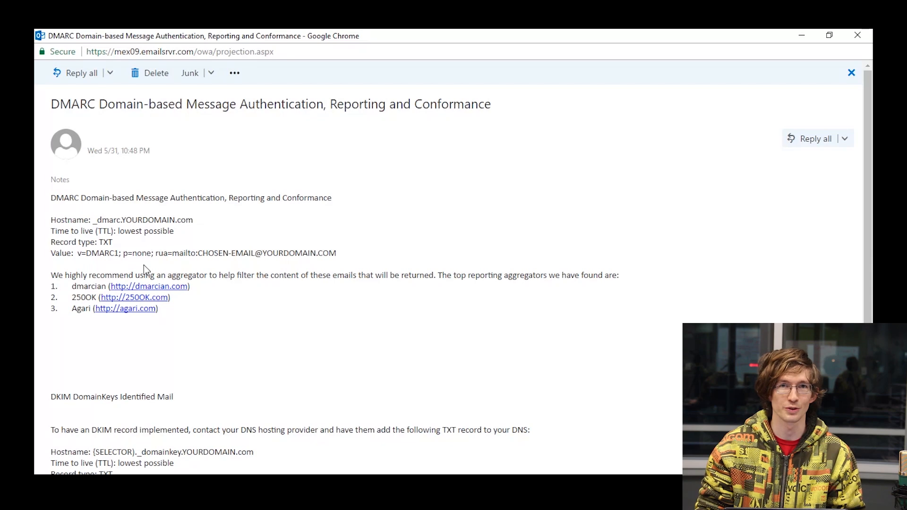
{"action": "mouse_move", "coordinate": [151, 257]}
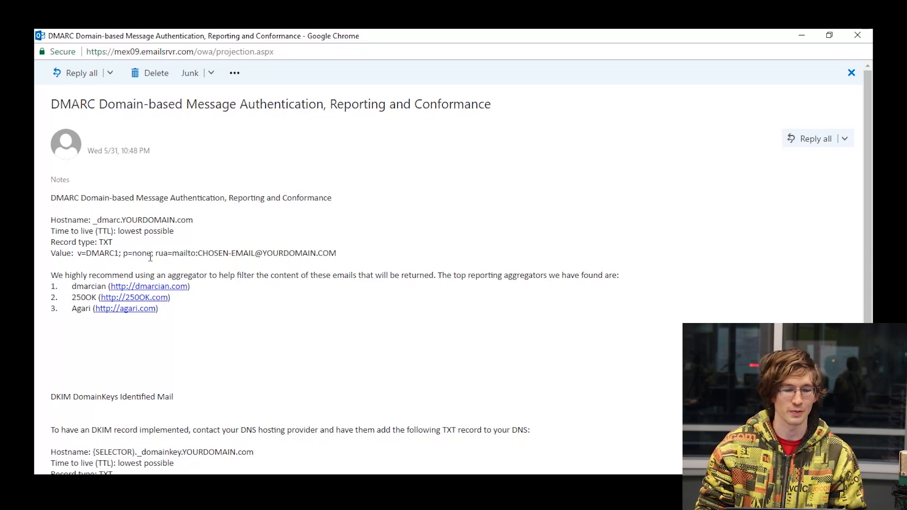
{"action": "double_click", "coordinate": [140, 253]}
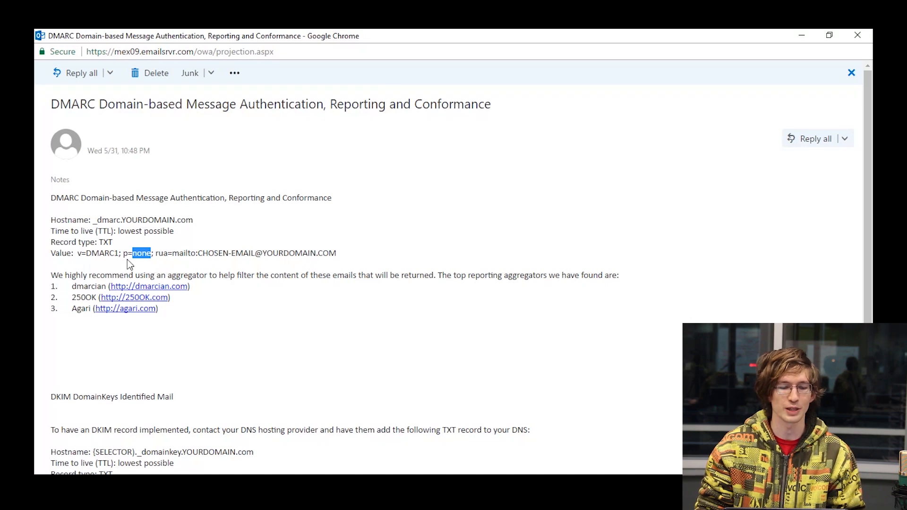
{"action": "mouse_move", "coordinate": [156, 268]}
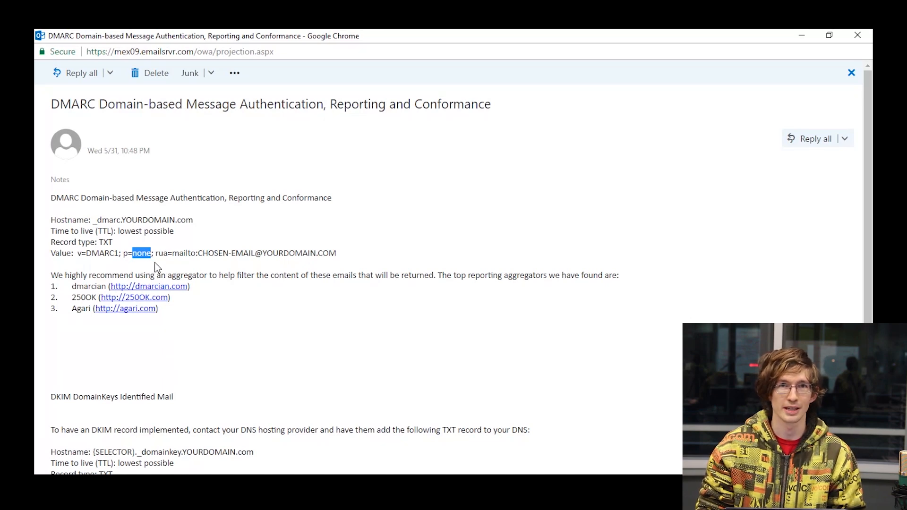
{"action": "mouse_move", "coordinate": [138, 292]}
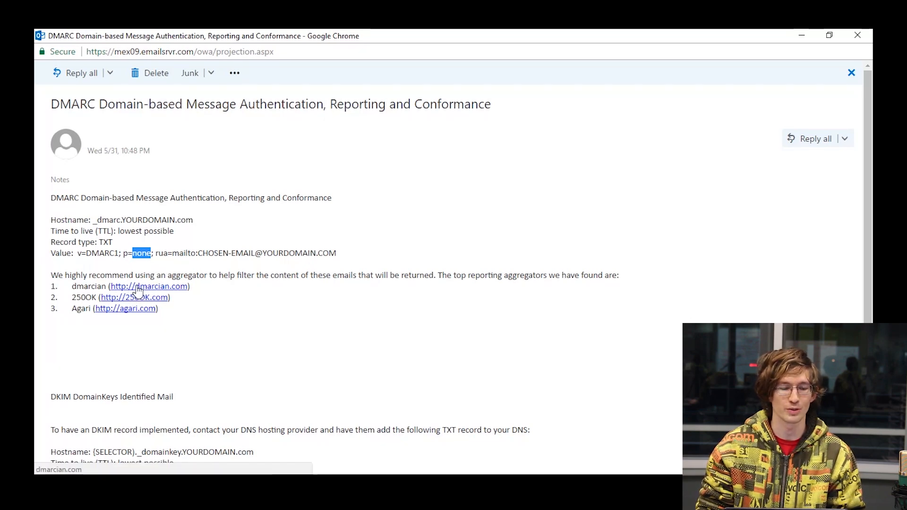
{"action": "mouse_move", "coordinate": [139, 265]}
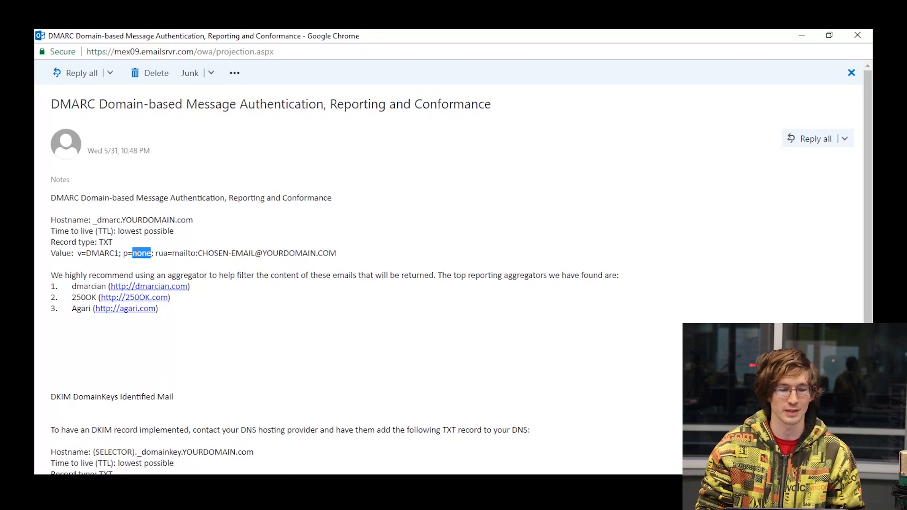
{"action": "mouse_move", "coordinate": [135, 271]}
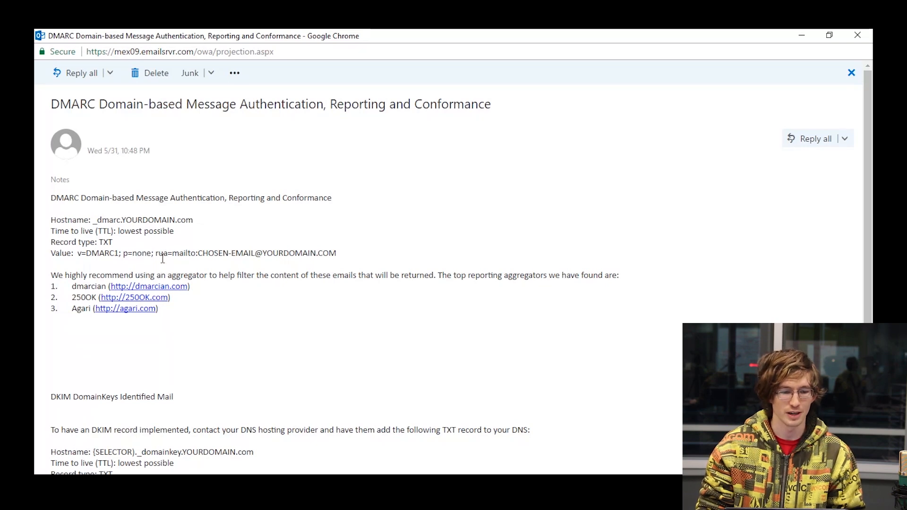
{"action": "left_click_drag", "start_coordinate": [154, 253], "coordinate": [337, 253]}
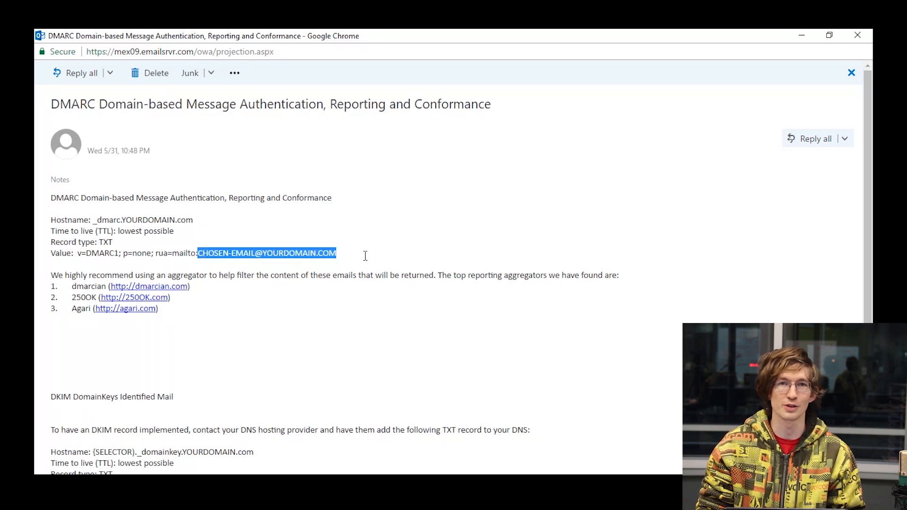
{"action": "mouse_move", "coordinate": [352, 272]}
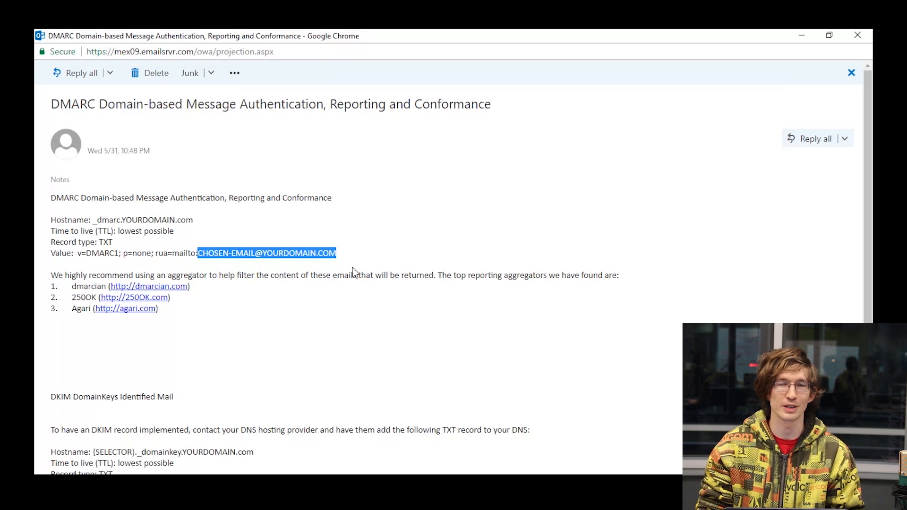
{"action": "mouse_move", "coordinate": [375, 294]}
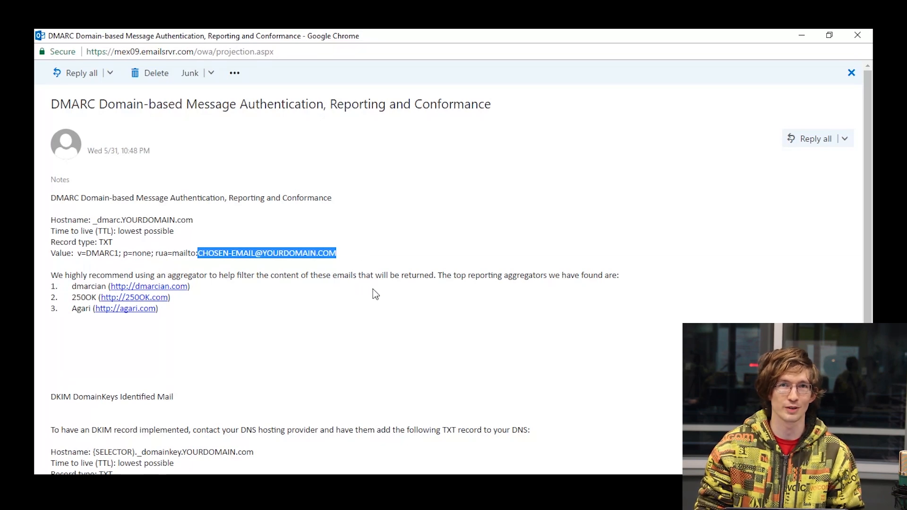
{"action": "mouse_move", "coordinate": [345, 309]}
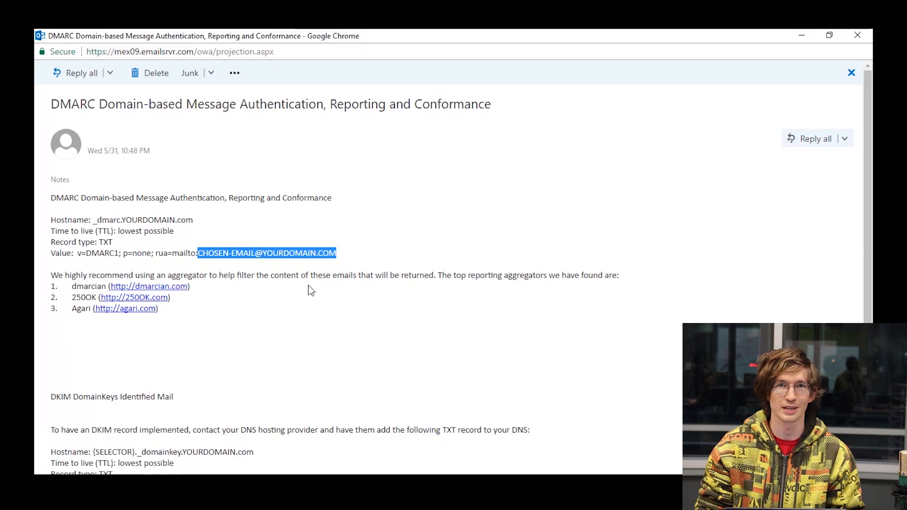
{"action": "mouse_move", "coordinate": [307, 233]}
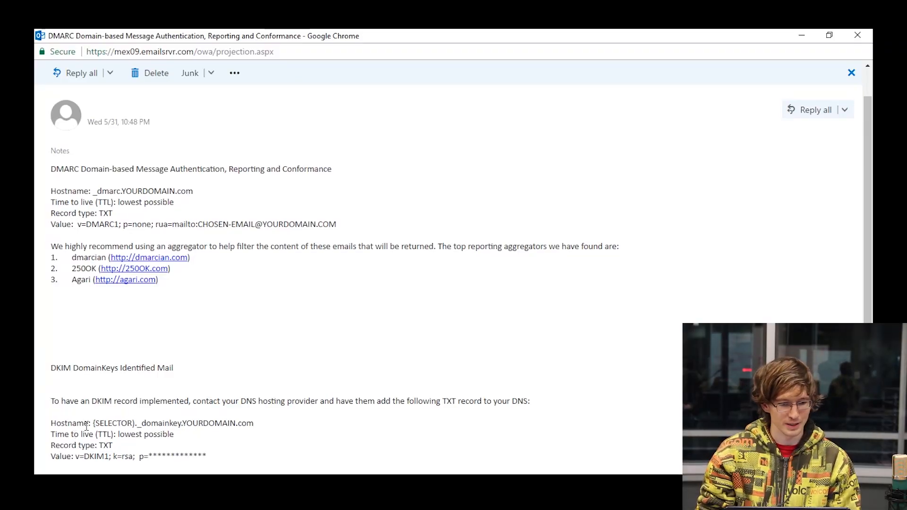
Step: Highlight the selector placeholder hostname and the v=DKIM1 tag in the example DKIM record
{"action": "double_click", "coordinate": [112, 423]}
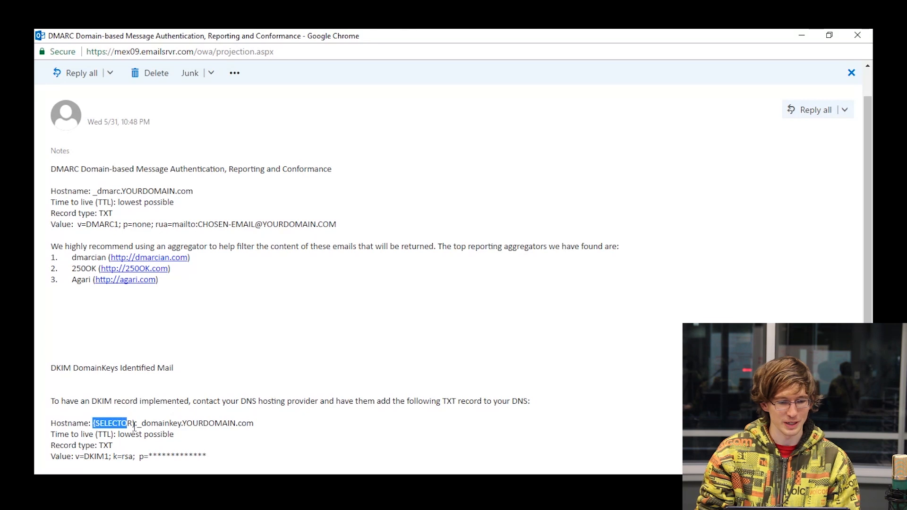
{"action": "left_click_drag", "start_coordinate": [127, 423], "coordinate": [136, 434]}
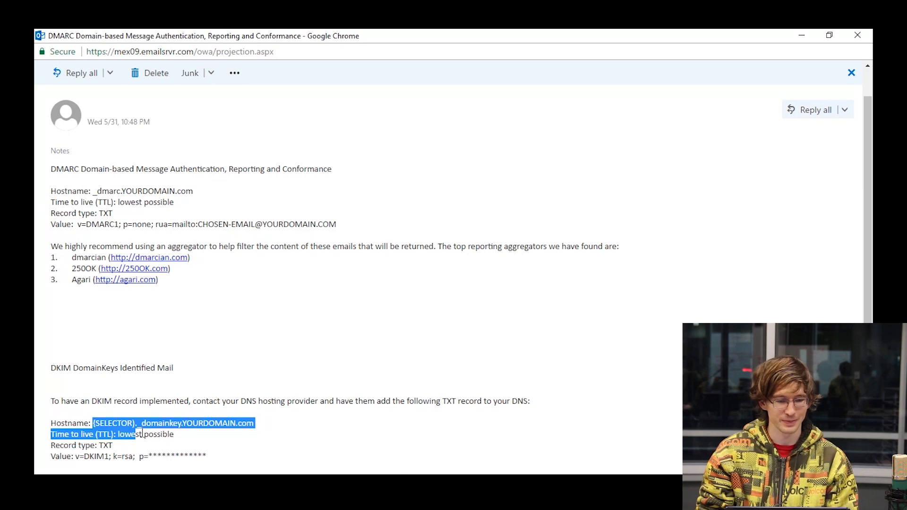
{"action": "left_click", "coordinate": [139, 424]}
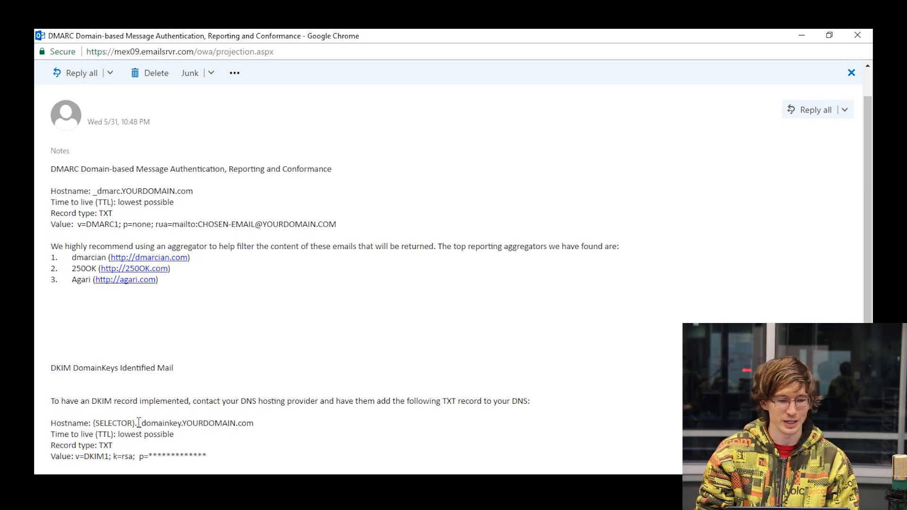
{"action": "double_click", "coordinate": [142, 423]}
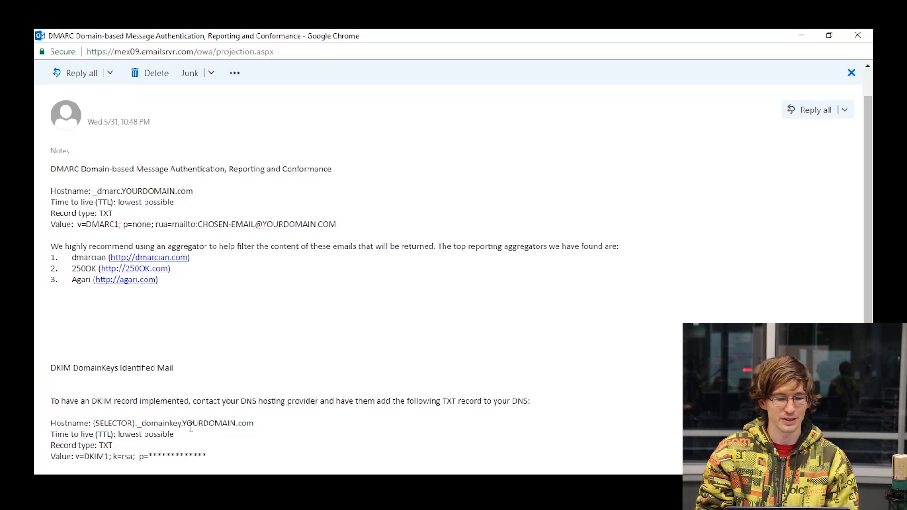
{"action": "left_click_drag", "start_coordinate": [182, 424], "coordinate": [253, 423]}
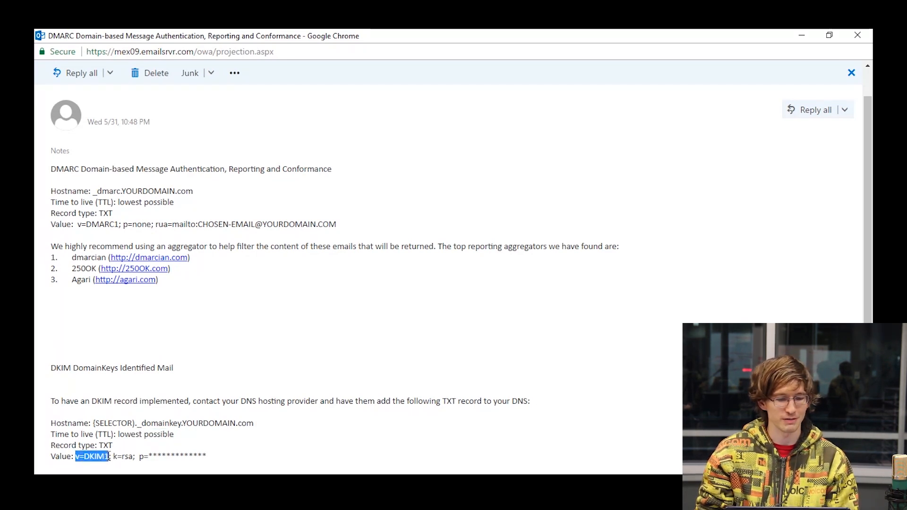
{"action": "mouse_move", "coordinate": [112, 471]}
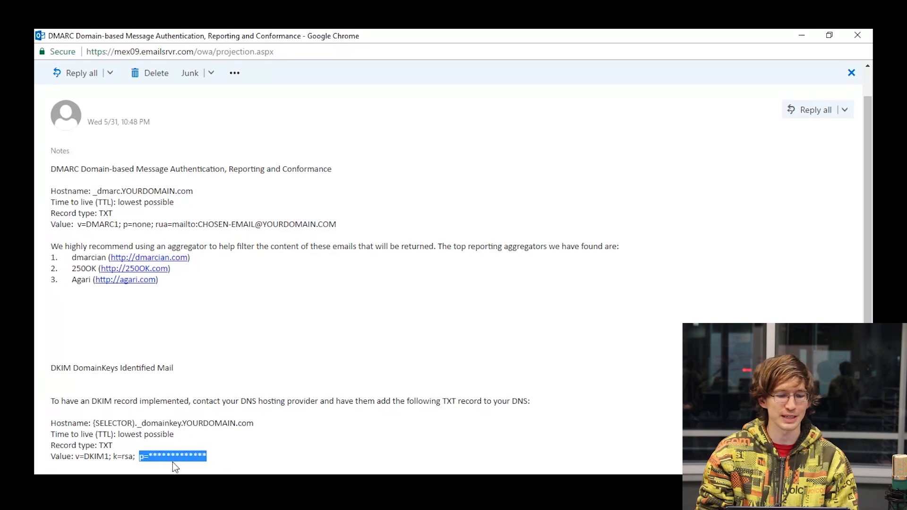
Step: After marking the DKIM value, go to Sender Authentication (DKIM) under Domains
{"action": "left_click", "coordinate": [171, 455]}
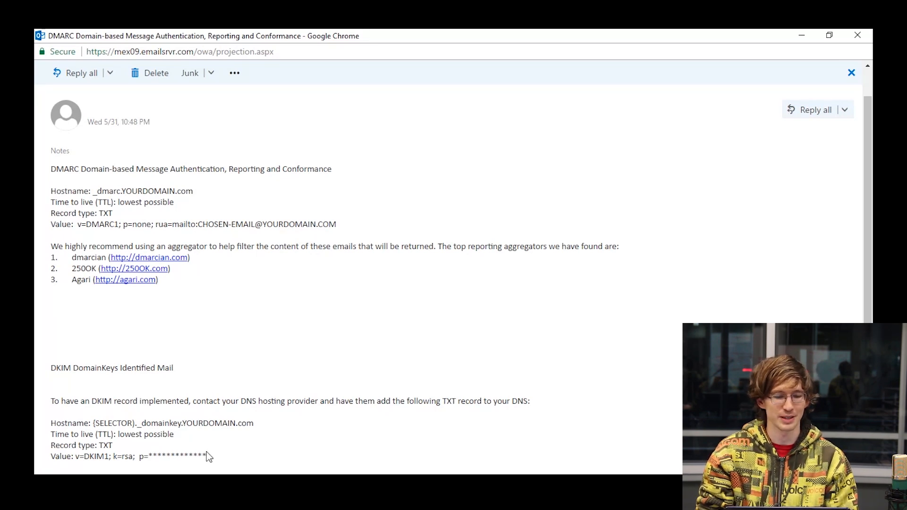
{"action": "left_click_drag", "start_coordinate": [138, 455], "coordinate": [207, 456]}
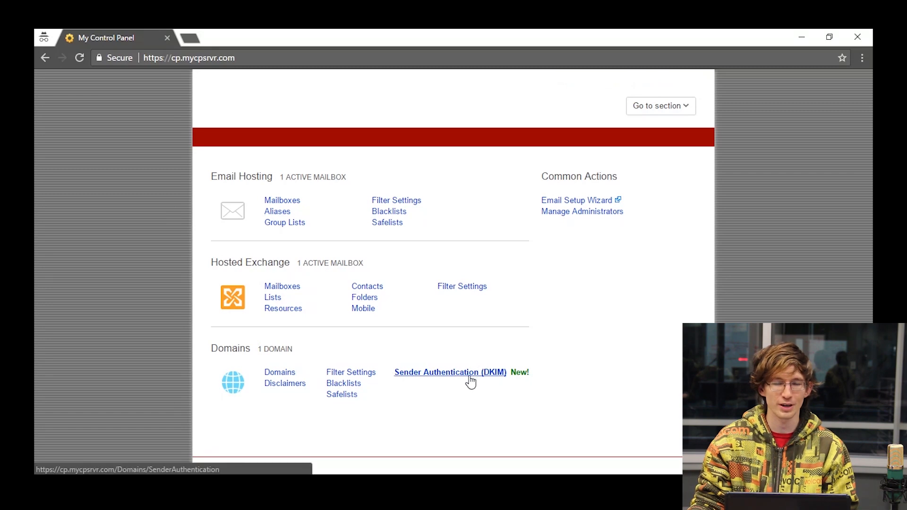
{"action": "left_click", "coordinate": [450, 373]}
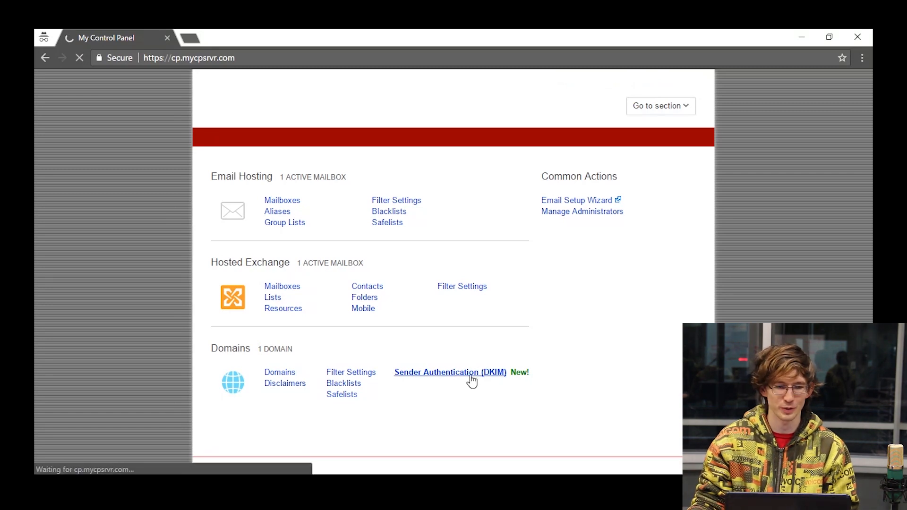
{"action": "left_click", "coordinate": [450, 373]}
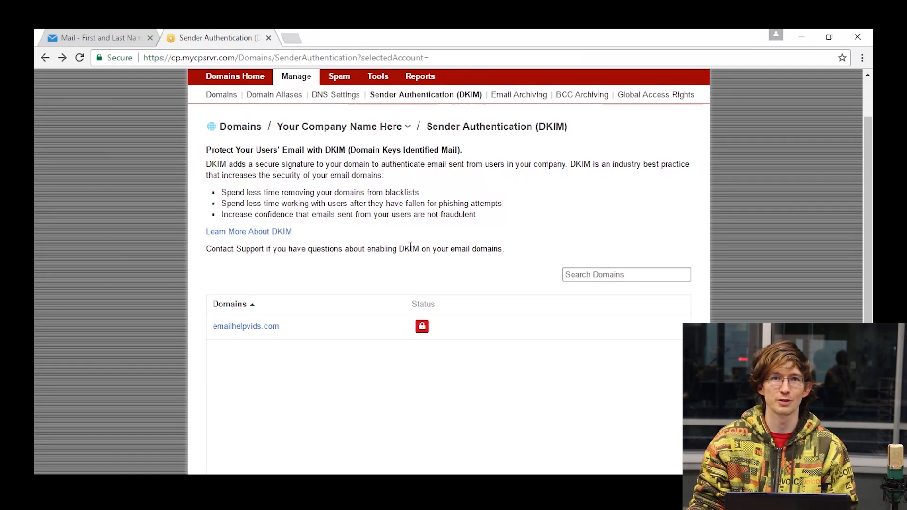
{"action": "mouse_move", "coordinate": [329, 364]}
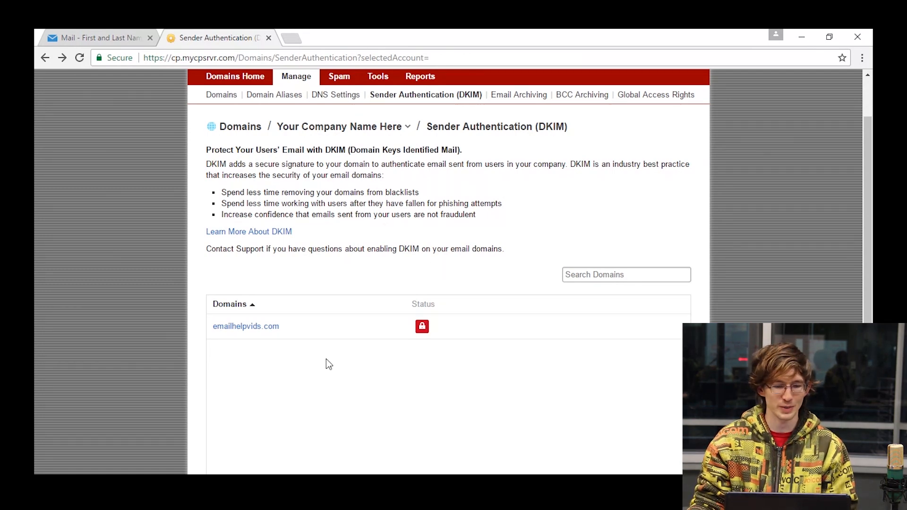
{"action": "mouse_move", "coordinate": [338, 351]}
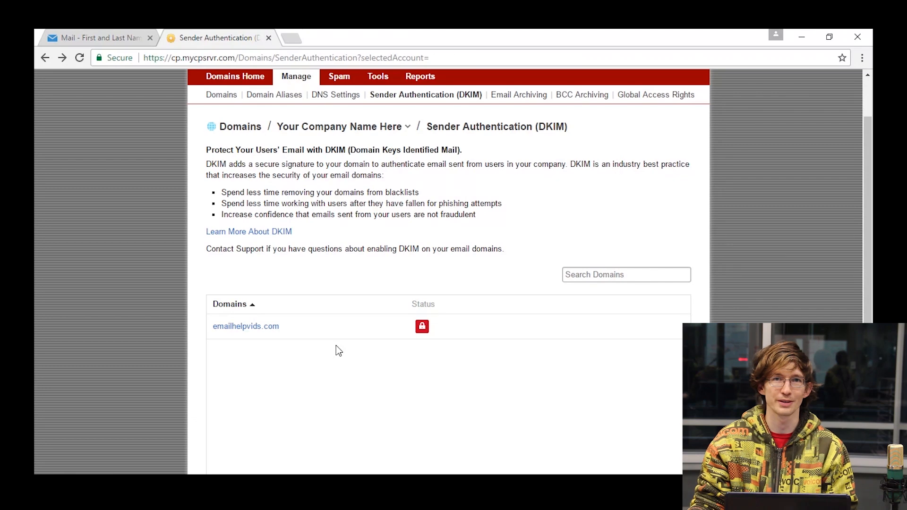
{"action": "mouse_move", "coordinate": [337, 351]}
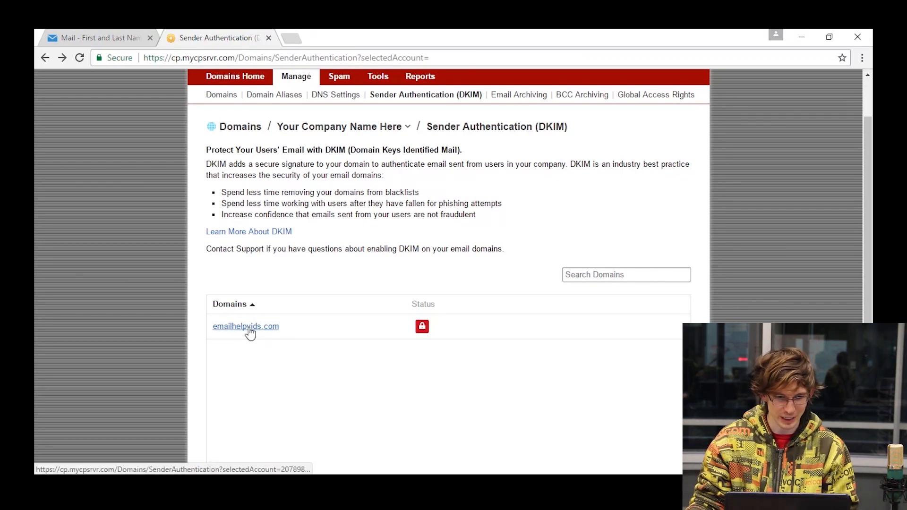
Step: Select emailhelpvids.com and enable DKIM for it, generating the TXT record key and value
{"action": "left_click", "coordinate": [246, 327]}
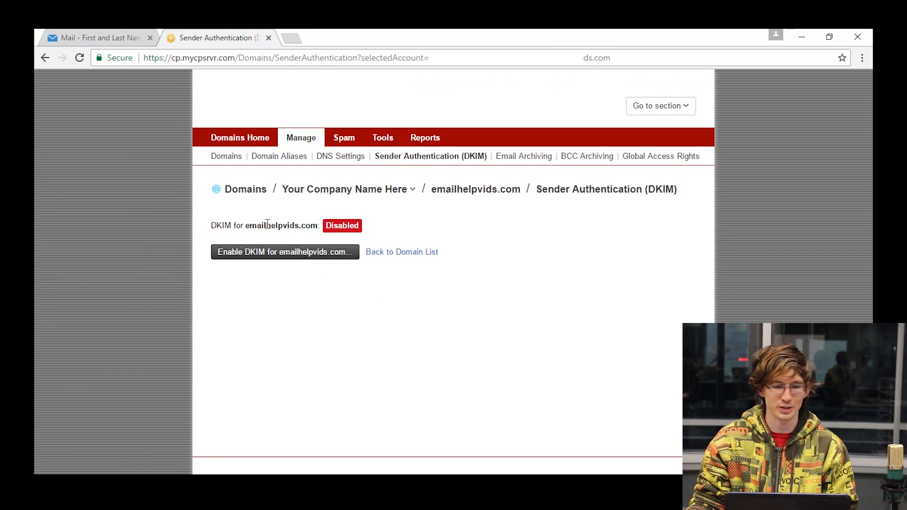
{"action": "mouse_move", "coordinate": [284, 251]}
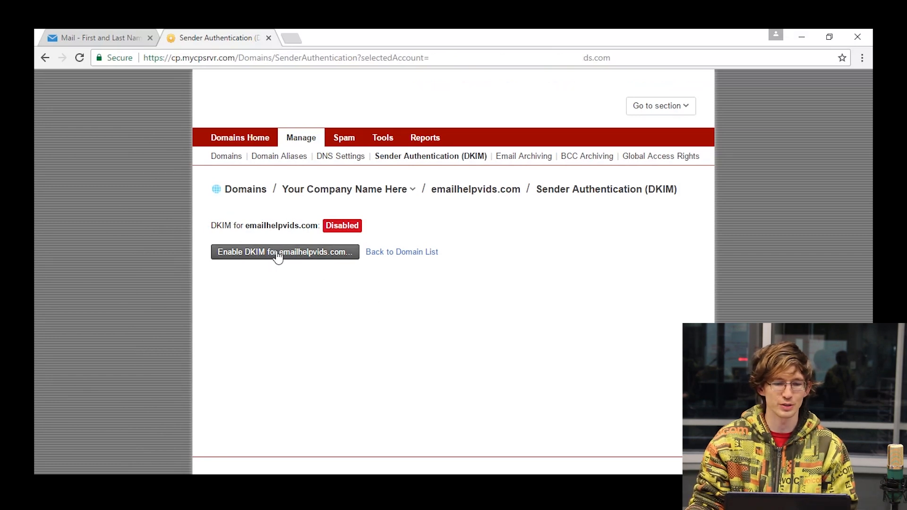
{"action": "left_click", "coordinate": [284, 252]}
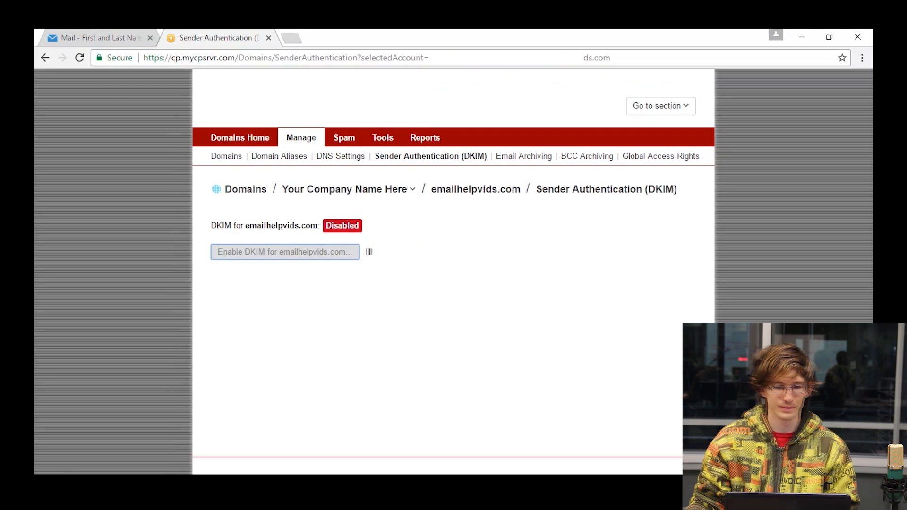
{"action": "left_click", "coordinate": [284, 252]}
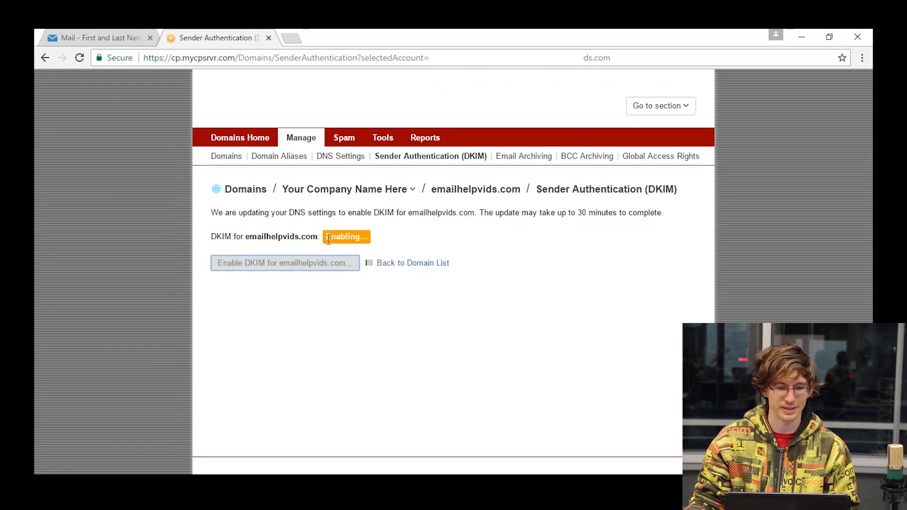
{"action": "mouse_move", "coordinate": [314, 235]}
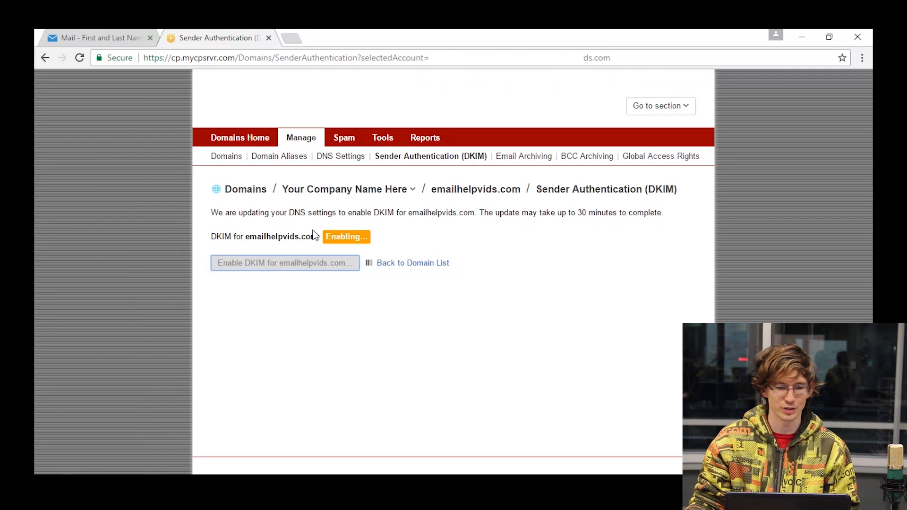
{"action": "mouse_move", "coordinate": [340, 233]}
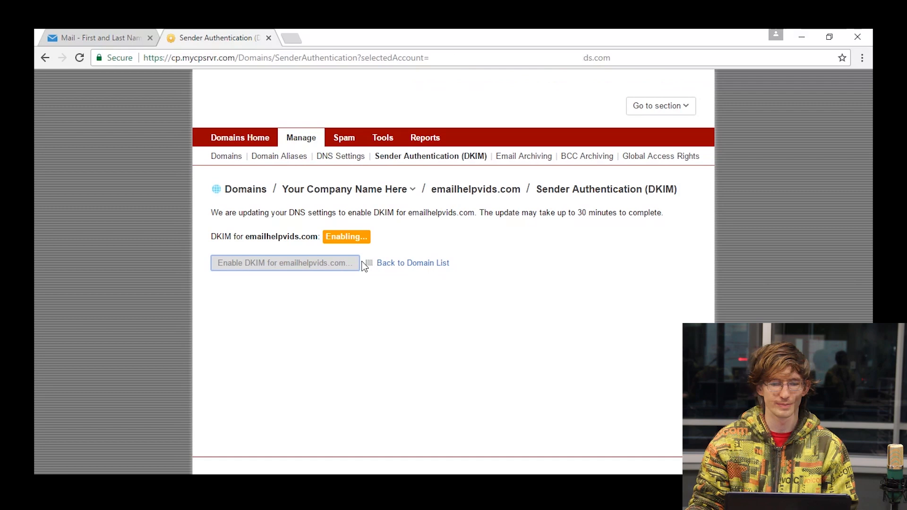
{"action": "left_click", "coordinate": [286, 263]}
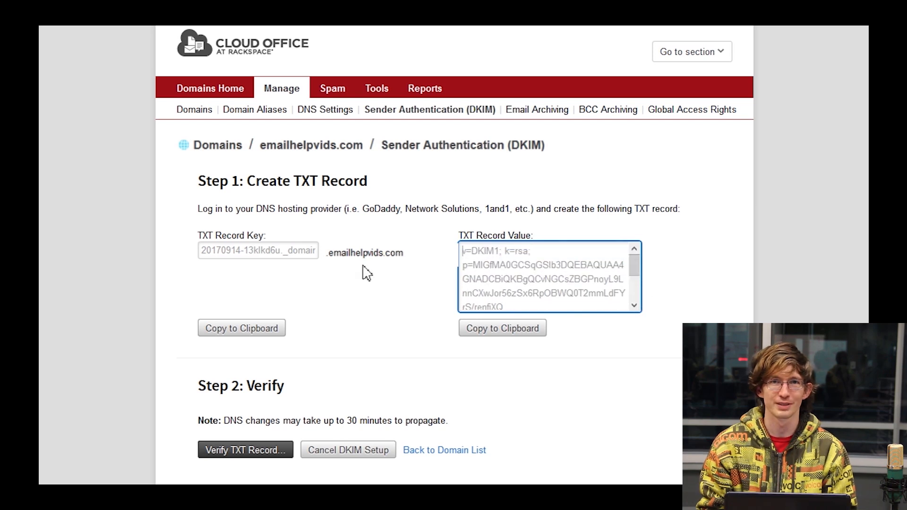
{"action": "mouse_move", "coordinate": [298, 274]}
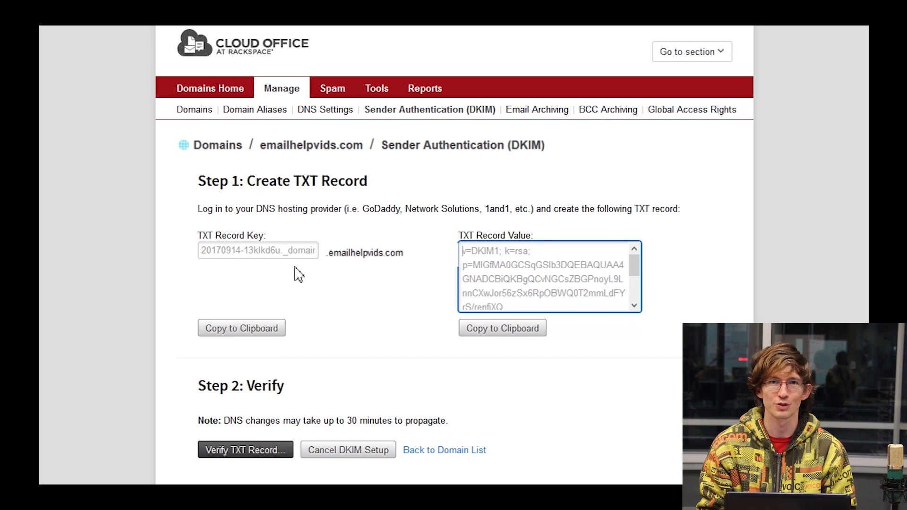
{"action": "mouse_move", "coordinate": [306, 277]}
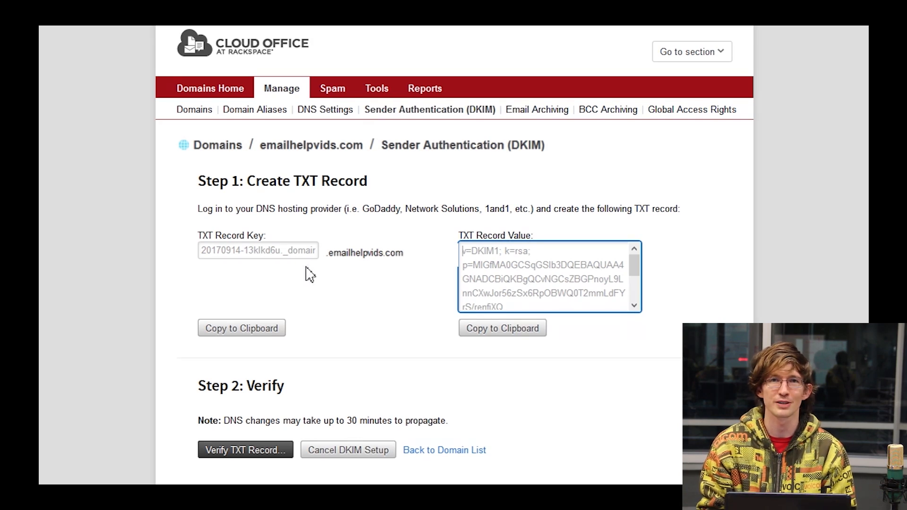